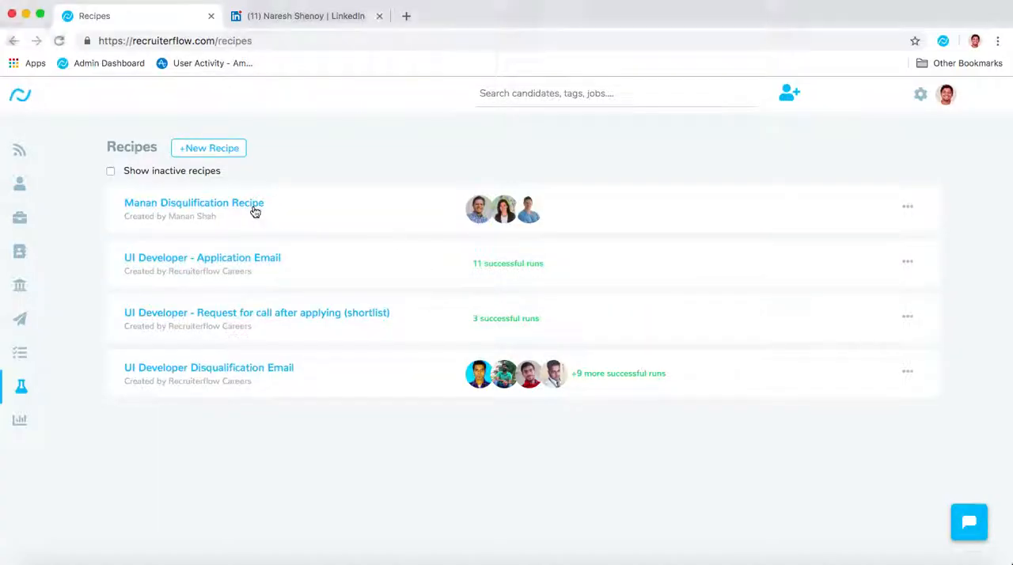
Step: Open 'Manan Disqualification Recipe' from the Recipes list to view its run history
{"action": "left_click", "coordinate": [193, 203]}
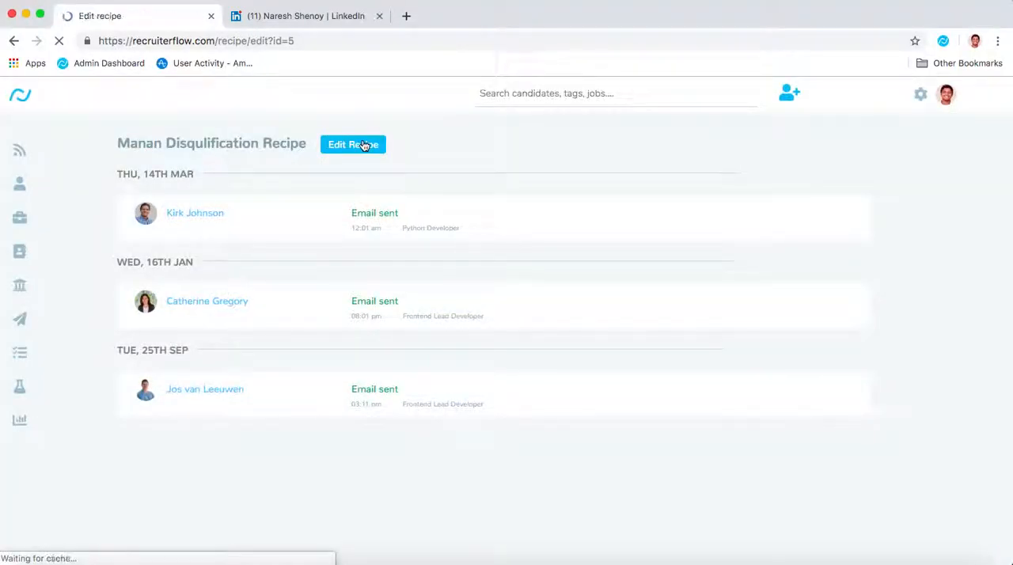
Step: Open the recipe editor and review its trigger, filters and disqualification email action
{"action": "left_click", "coordinate": [353, 144]}
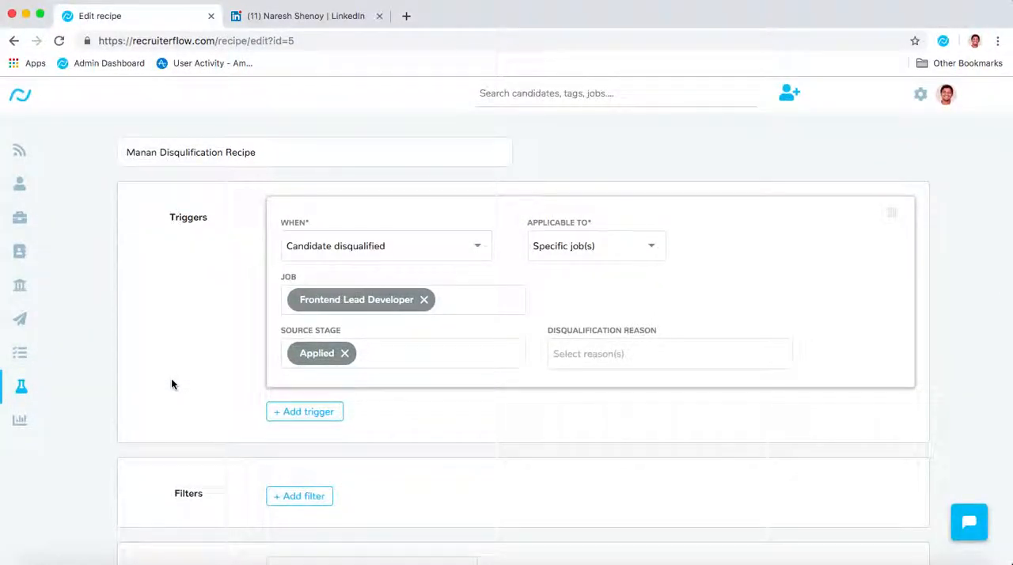
{"action": "scroll", "scroll_direction": "down", "scroll_amount": 3}
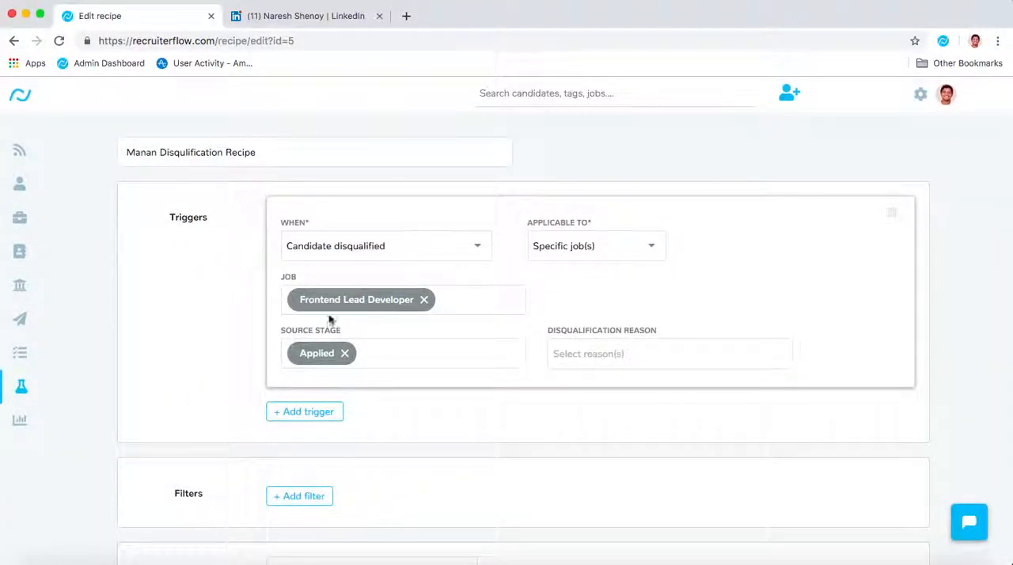
{"action": "mouse_move", "coordinate": [373, 313]}
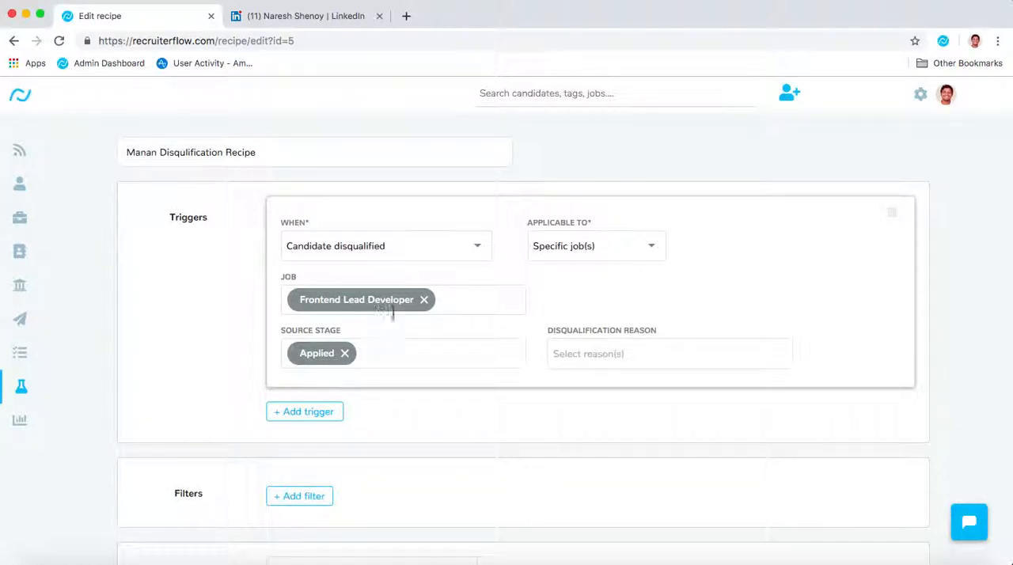
{"action": "mouse_move", "coordinate": [398, 406]}
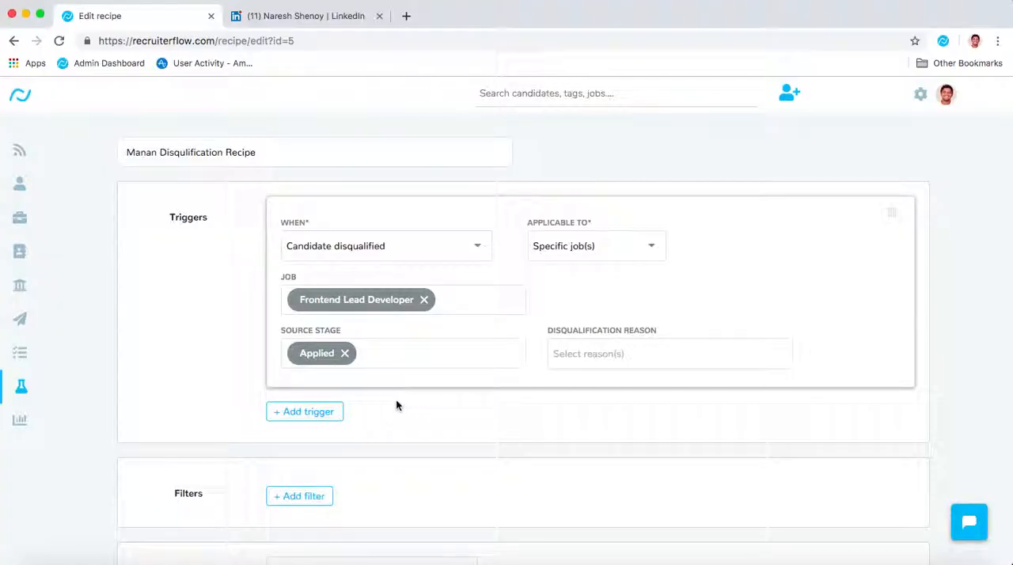
{"action": "scroll", "scroll_direction": "down", "scroll_amount": 3}
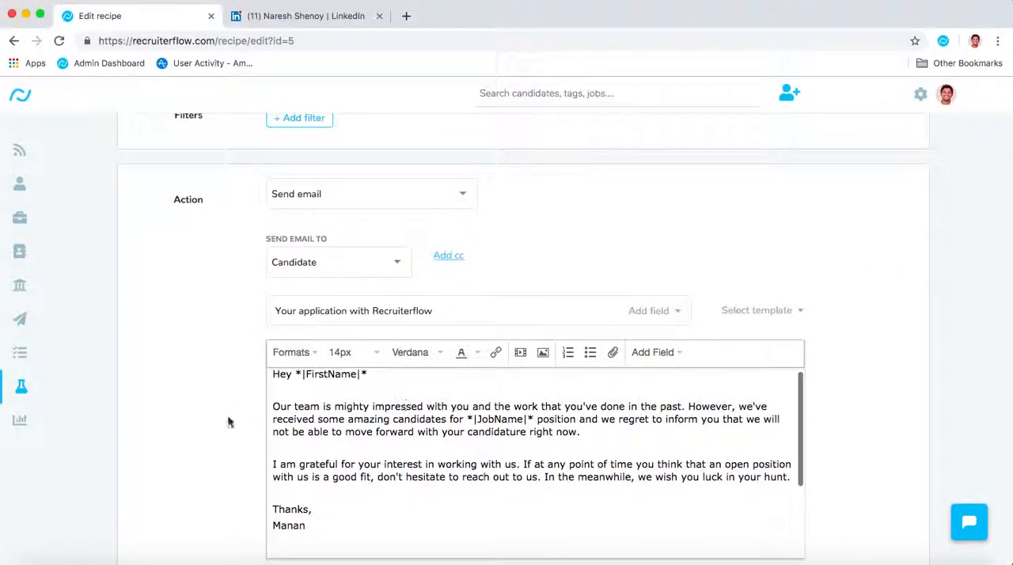
{"action": "scroll", "scroll_direction": "down", "scroll_amount": 3}
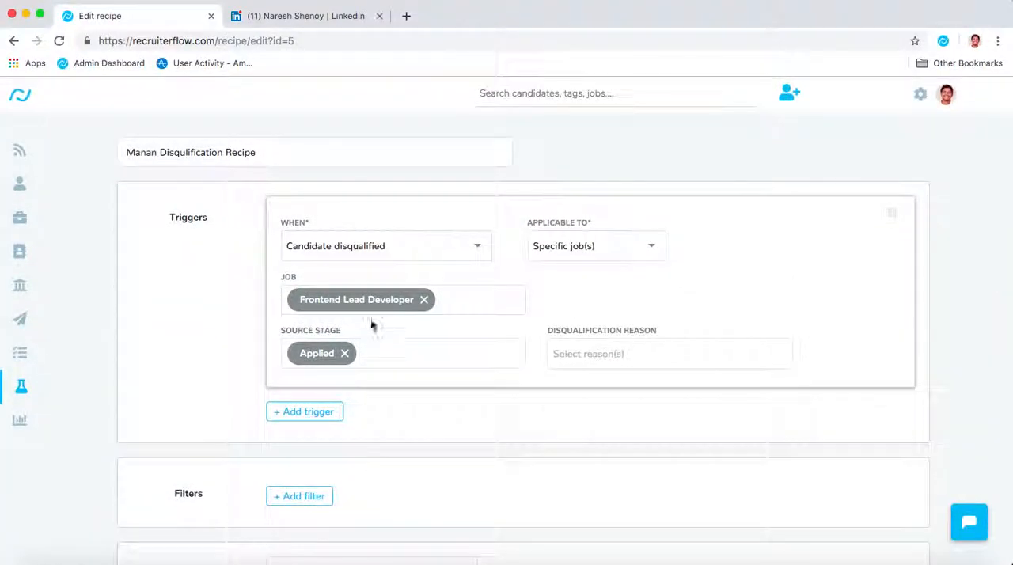
{"action": "mouse_move", "coordinate": [370, 246]}
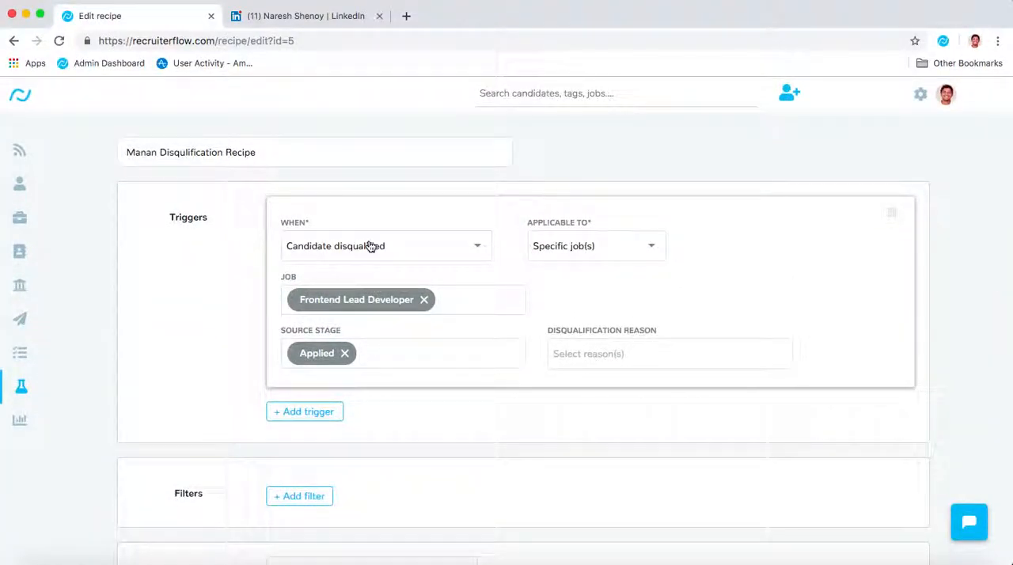
Step: Set the trigger to 'Job stage moved' with Applied as the source stage
{"action": "left_click", "coordinate": [385, 245]}
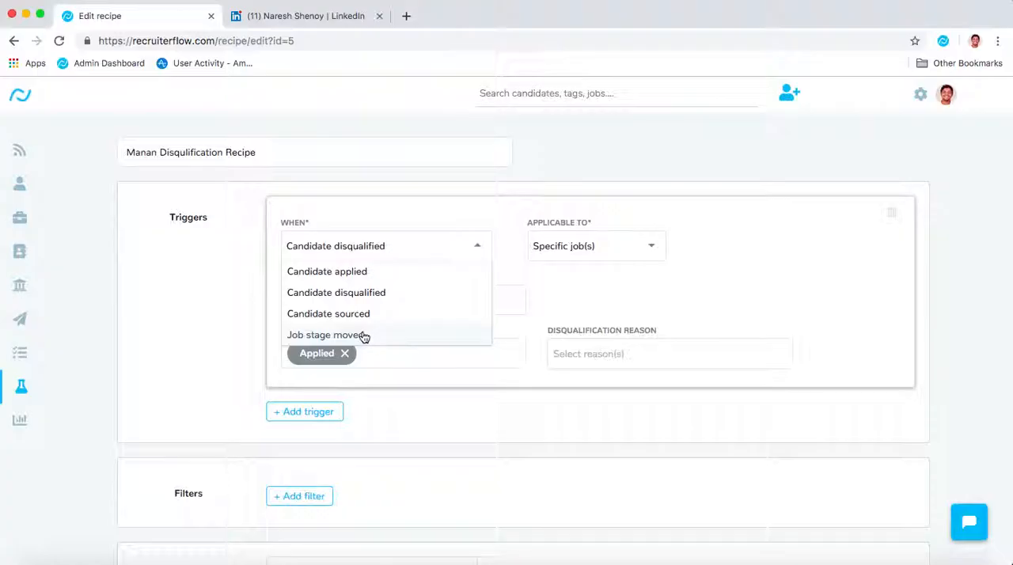
{"action": "left_click", "coordinate": [325, 335]}
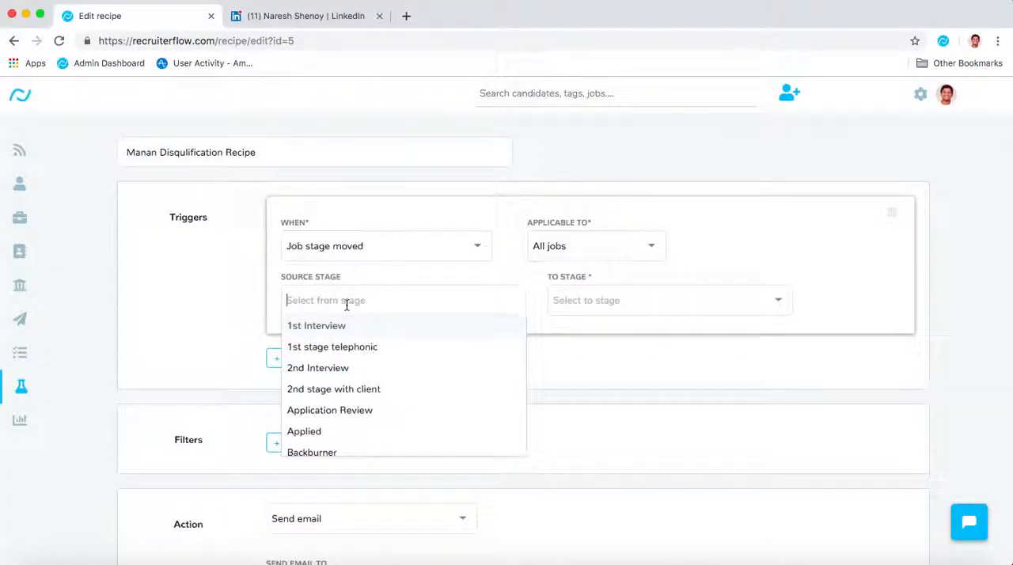
{"action": "type", "text": "Ap"}
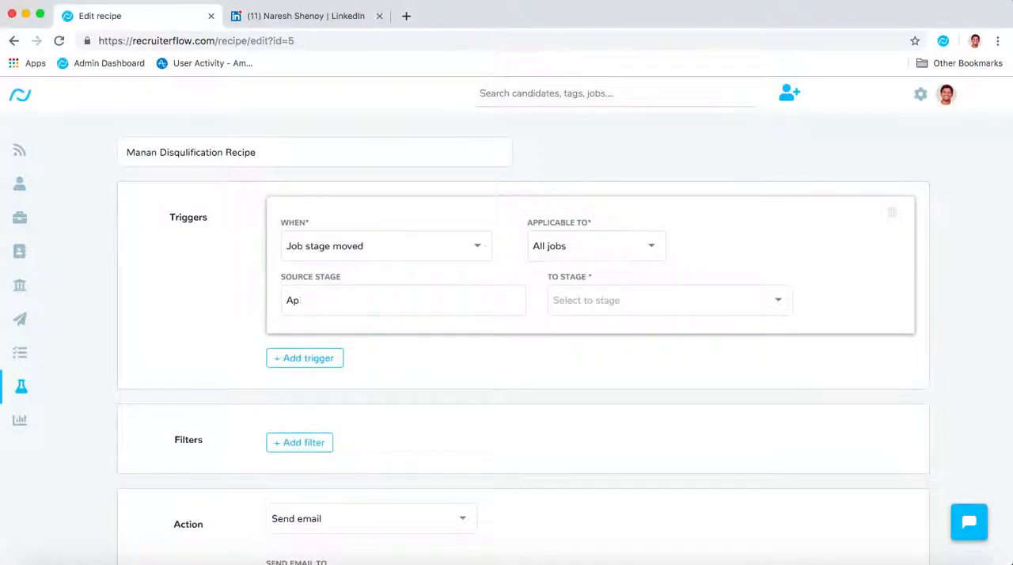
{"action": "left_click", "coordinate": [664, 300]}
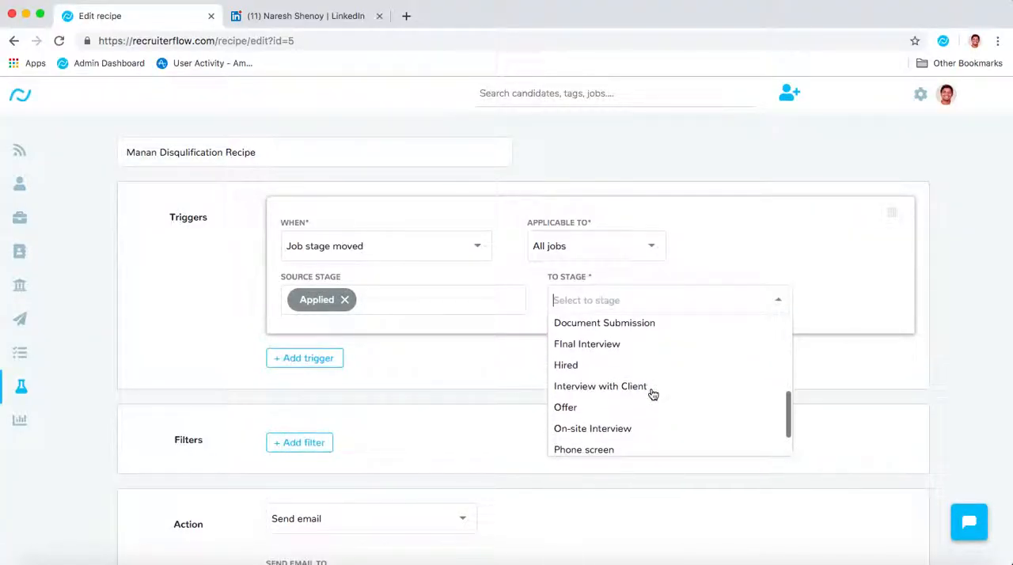
Step: Fill the action email from the 'Phone interview template' for the Interview Invite
{"action": "scroll", "scroll_direction": "down", "scroll_amount": 3}
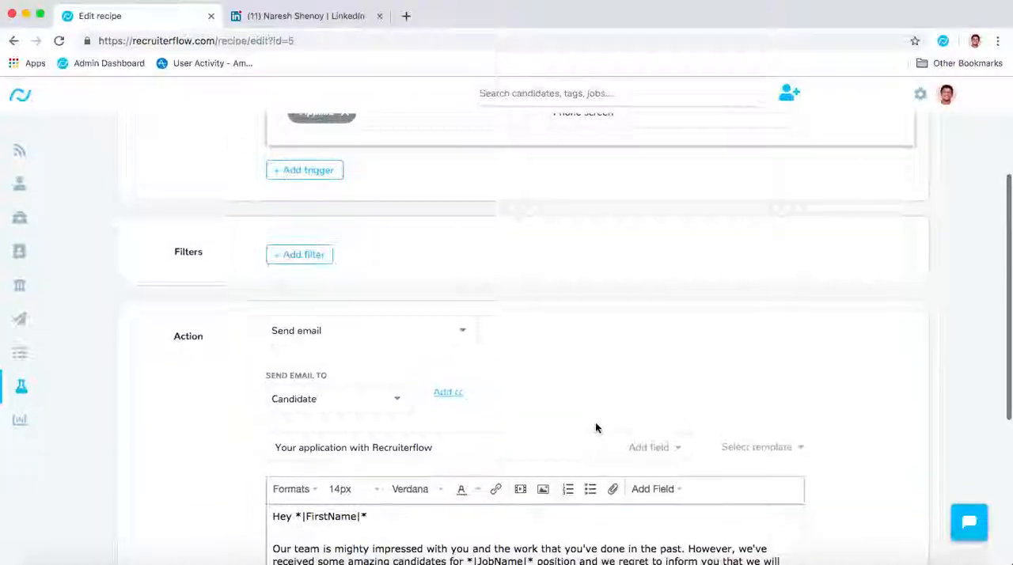
{"action": "left_click", "coordinate": [755, 322]}
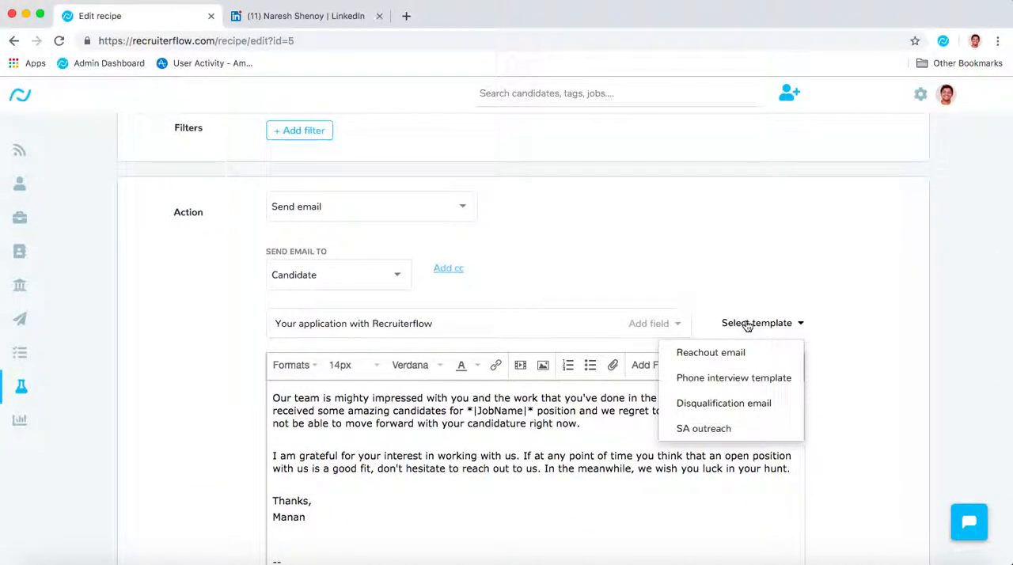
{"action": "left_click", "coordinate": [733, 377]}
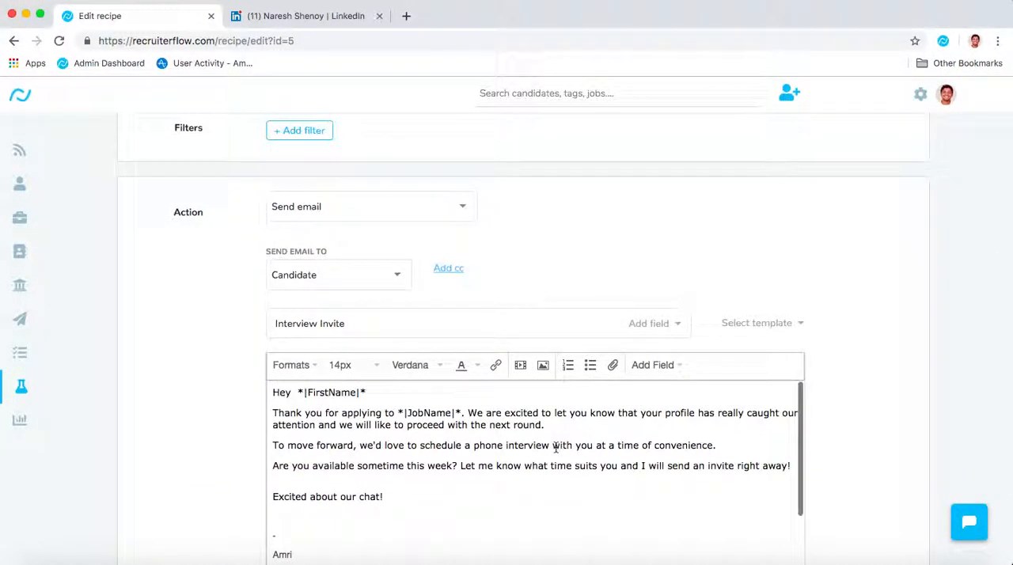
{"action": "scroll", "scroll_direction": "up", "scroll_amount": 3}
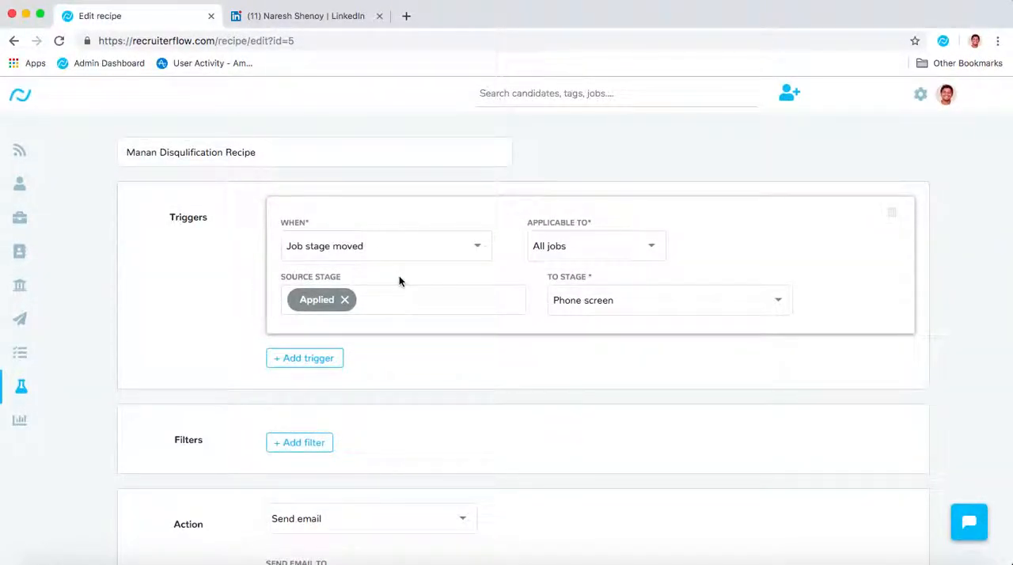
{"action": "left_click", "coordinate": [386, 245]}
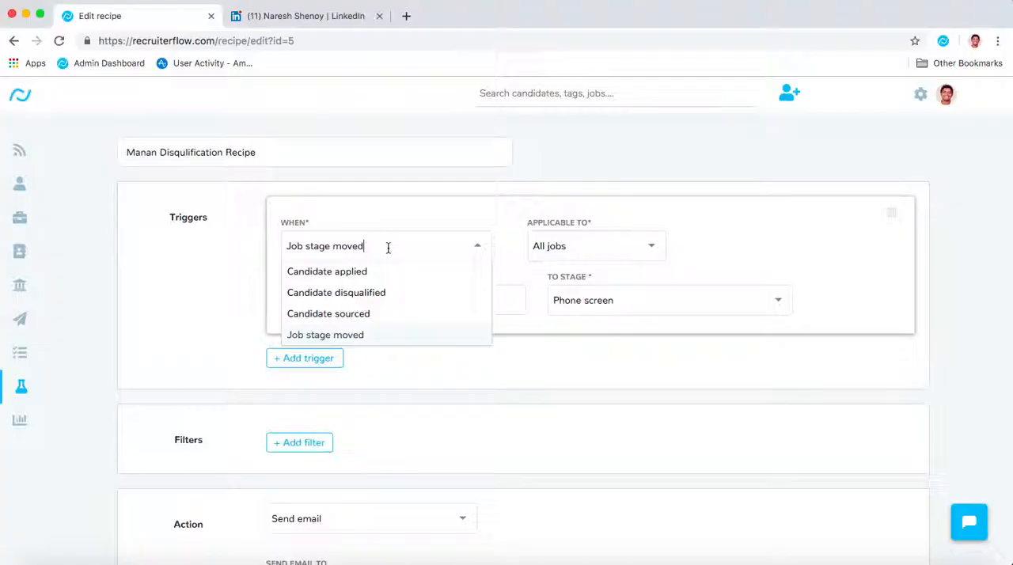
{"action": "mouse_move", "coordinate": [387, 288]}
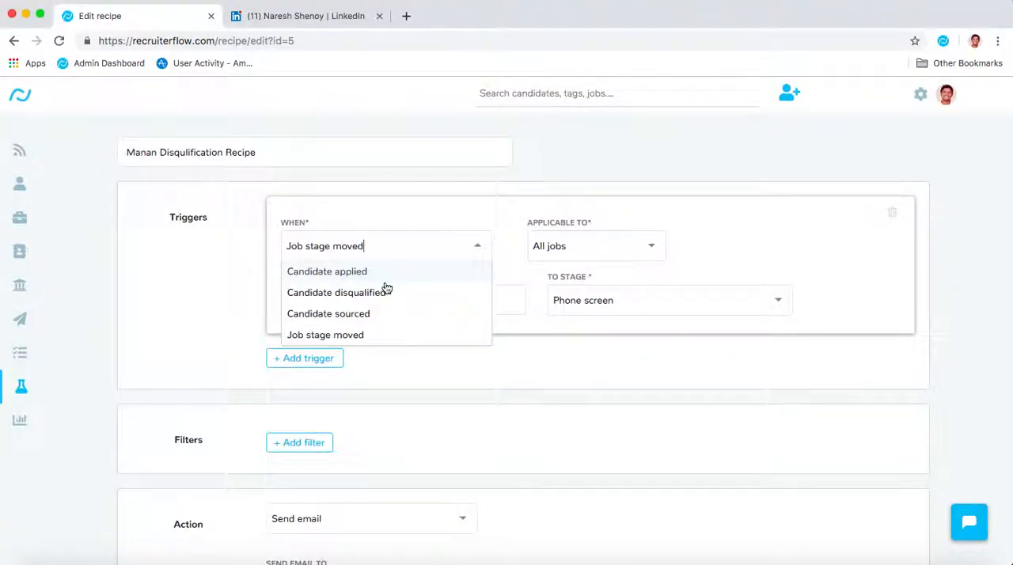
{"action": "mouse_move", "coordinate": [410, 330]}
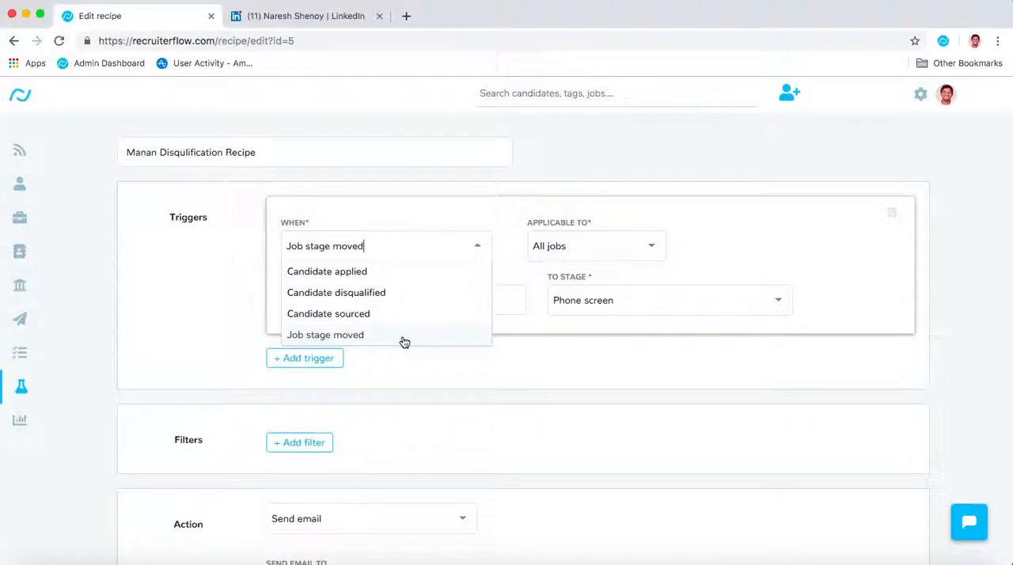
{"action": "left_click", "coordinate": [325, 334]}
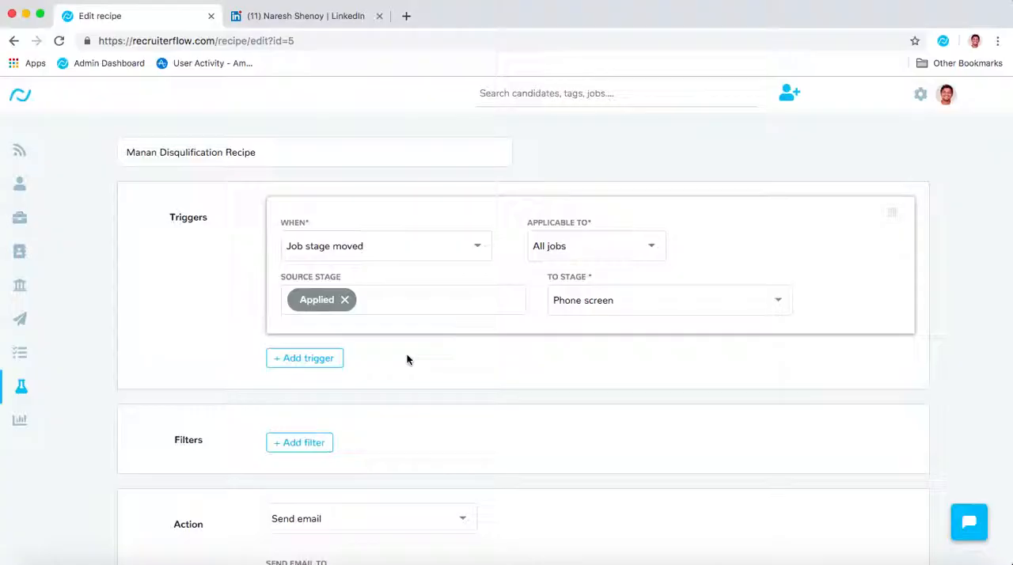
{"action": "left_click", "coordinate": [593, 245]}
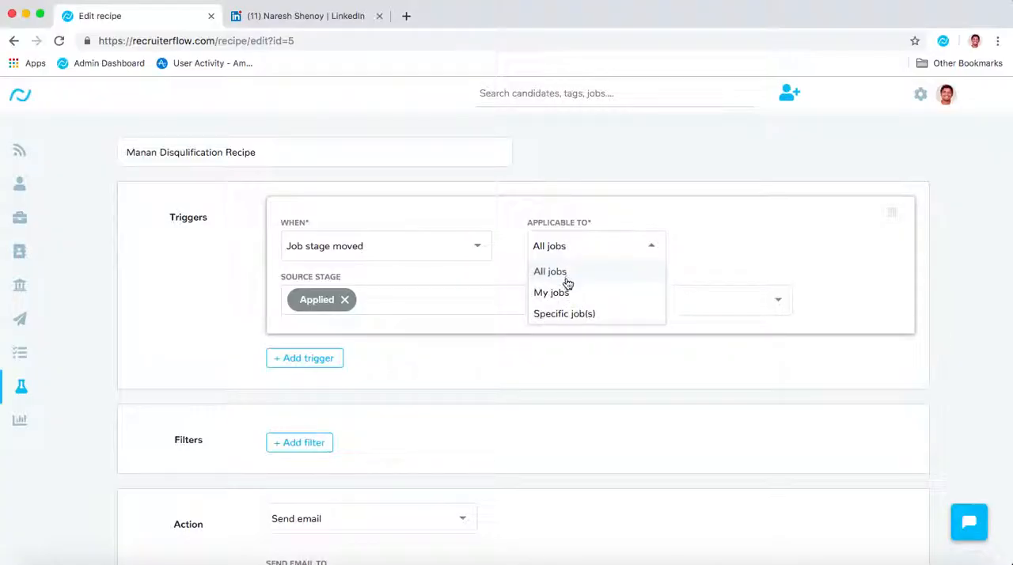
{"action": "mouse_move", "coordinate": [551, 292]}
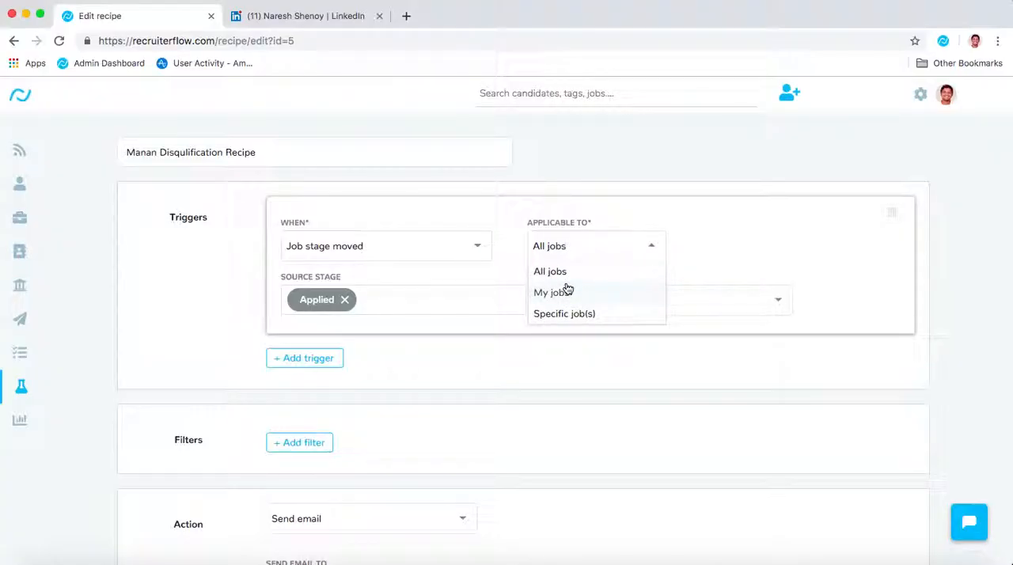
{"action": "mouse_move", "coordinate": [558, 315]}
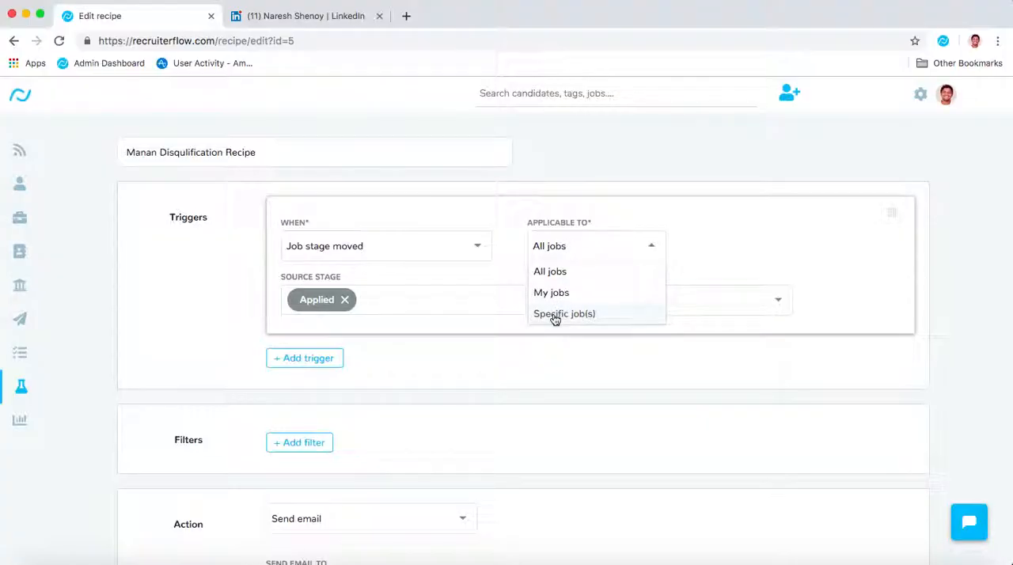
{"action": "scroll", "scroll_direction": "down", "scroll_amount": 3}
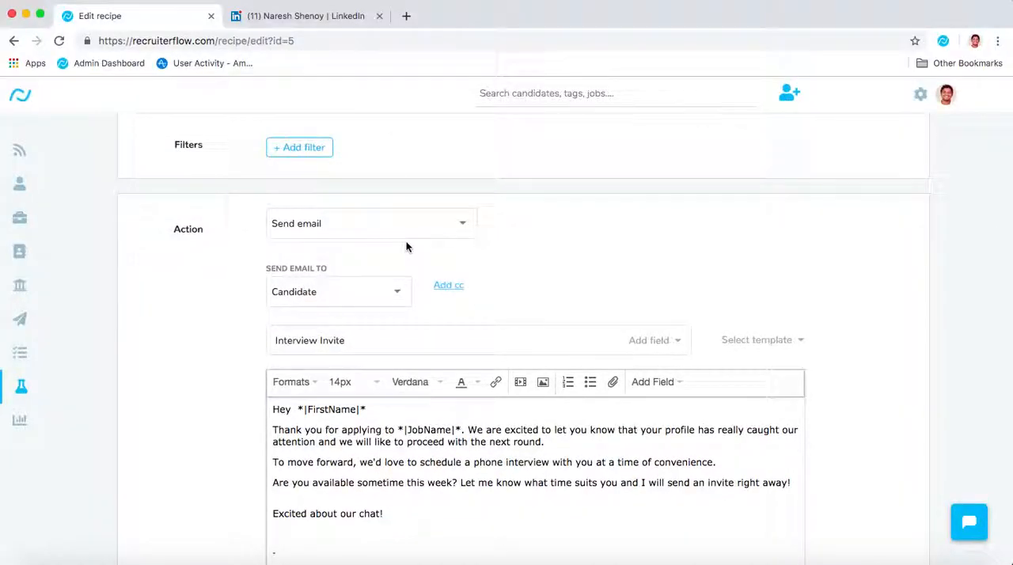
{"action": "left_click", "coordinate": [368, 223]}
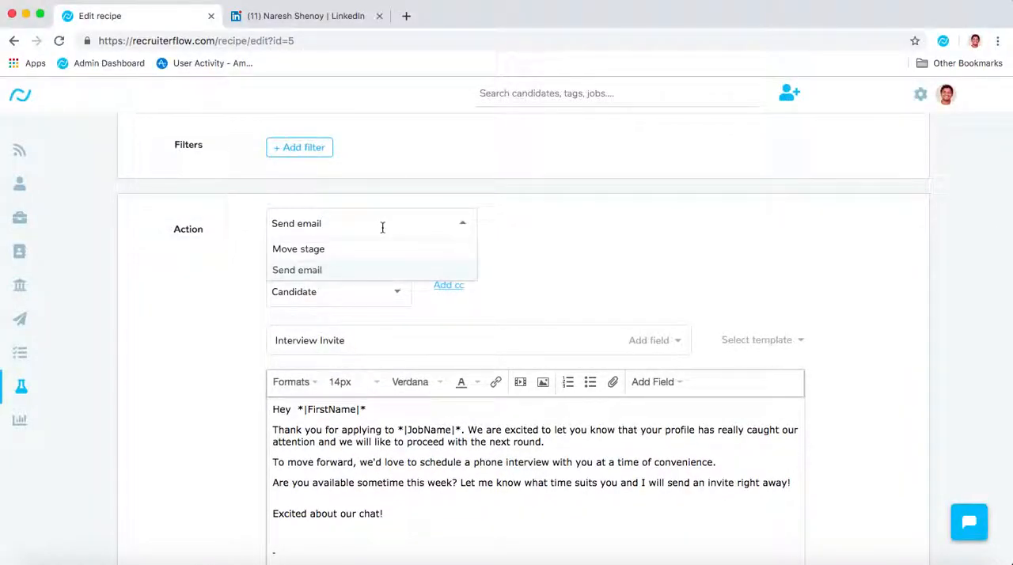
{"action": "mouse_move", "coordinate": [338, 270]}
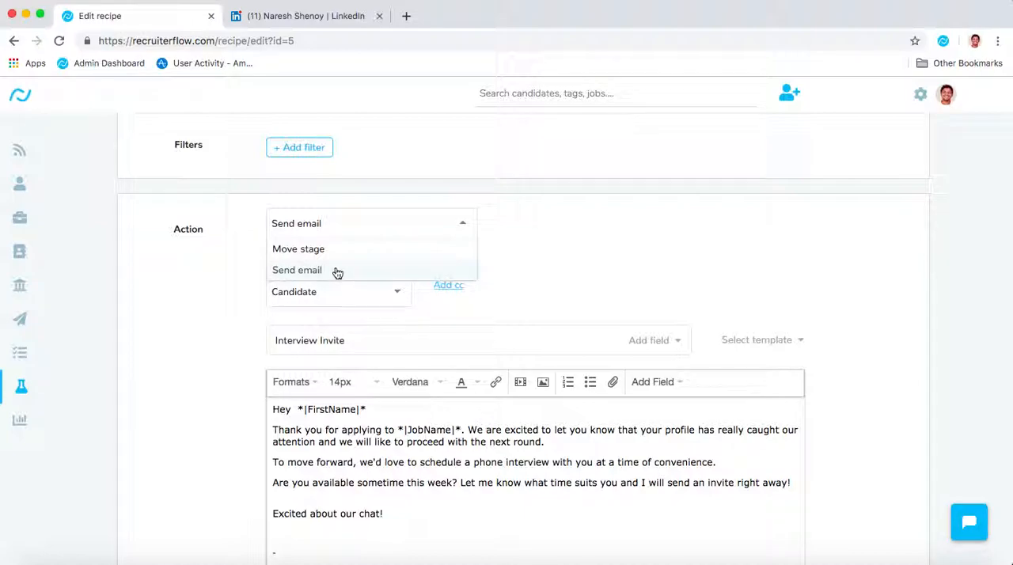
{"action": "left_click", "coordinate": [297, 270]}
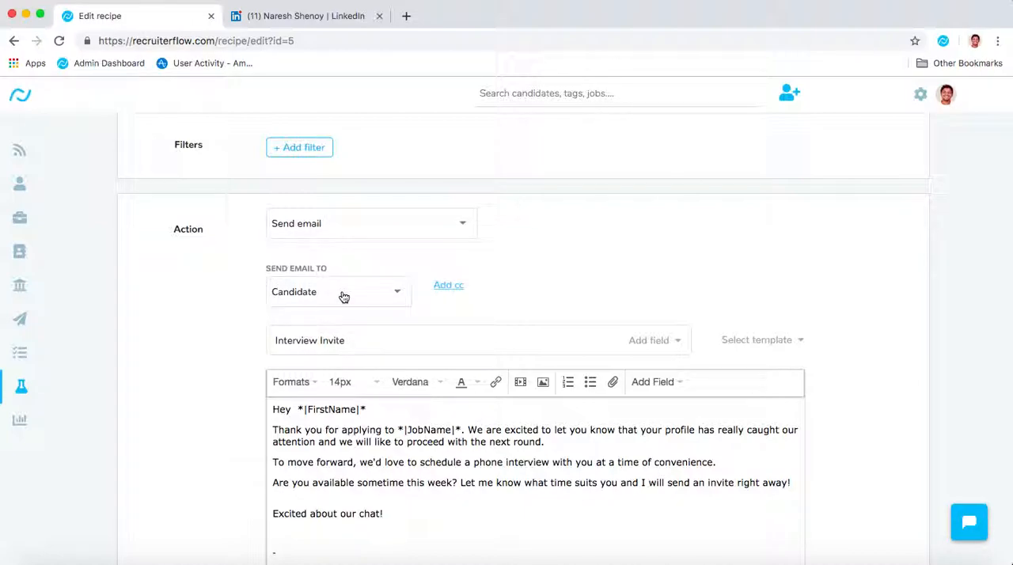
{"action": "left_click", "coordinate": [339, 291]}
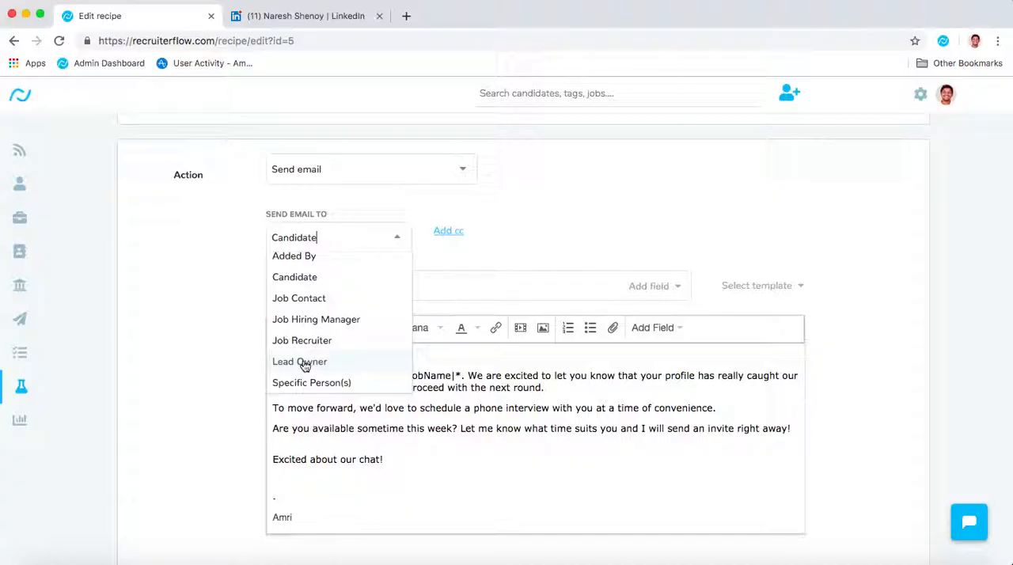
{"action": "scroll", "scroll_direction": "down", "scroll_amount": 3}
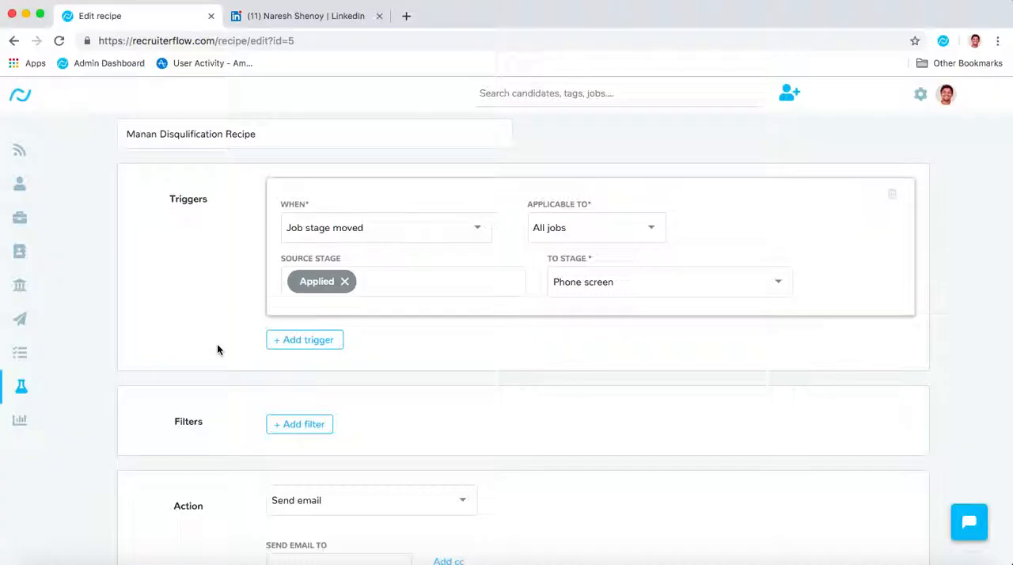
{"action": "mouse_move", "coordinate": [728, 487]}
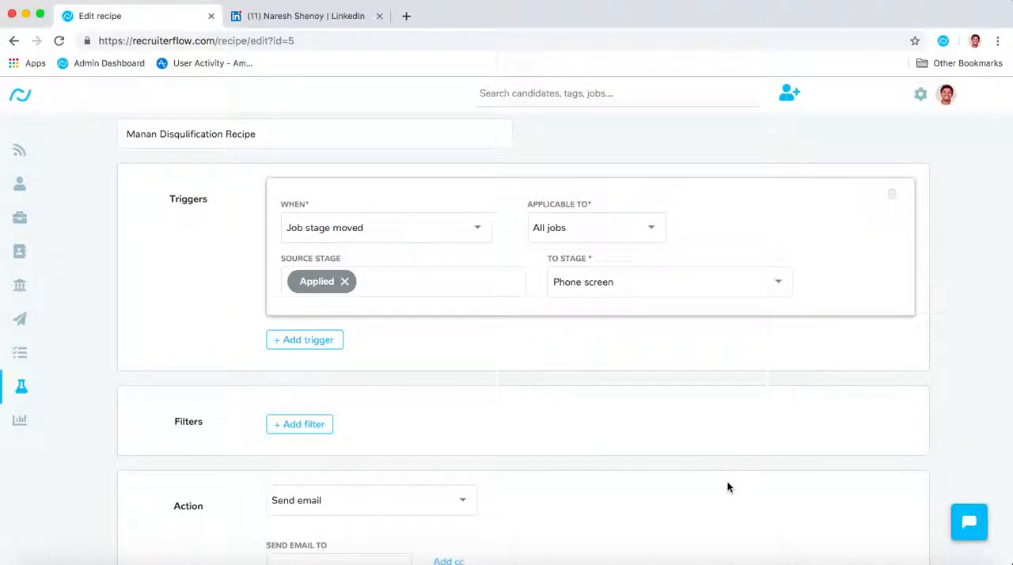